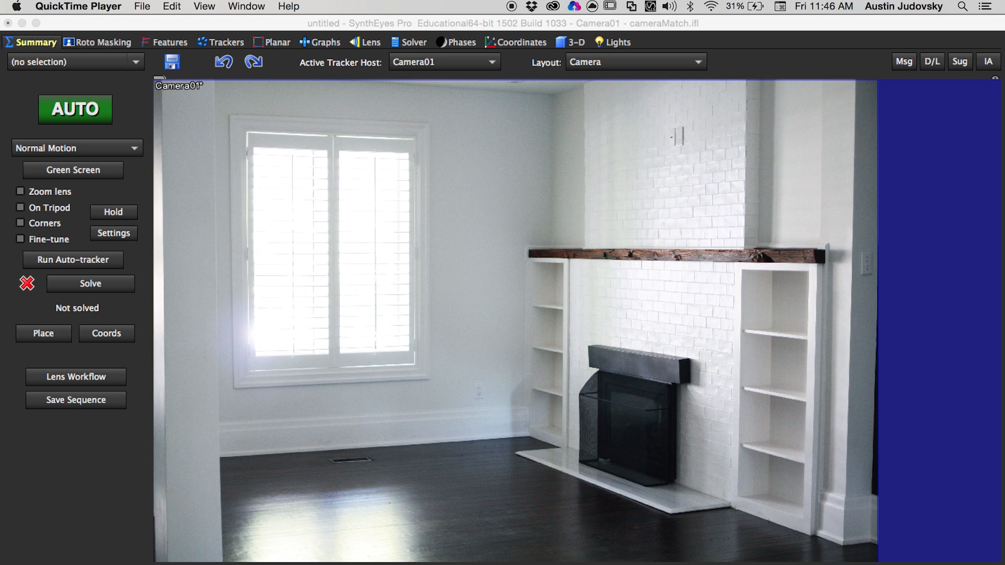
mouse_move(589, 464)
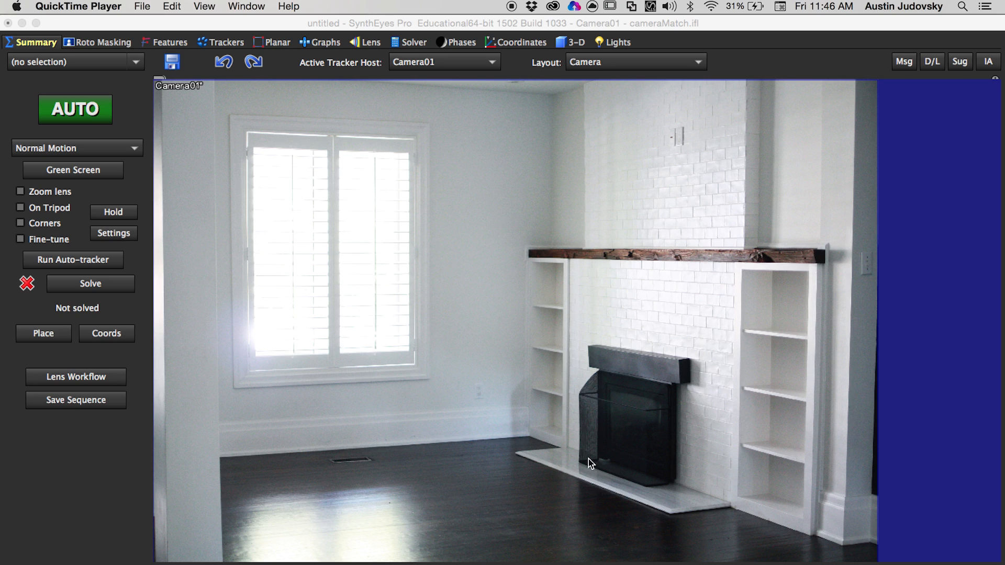
mouse_move(587, 383)
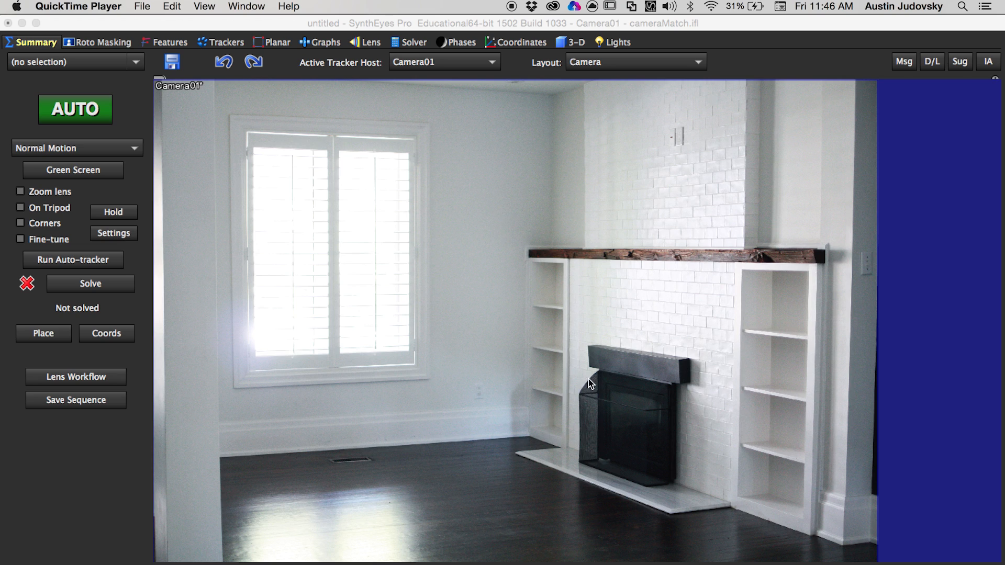
mouse_move(473, 441)
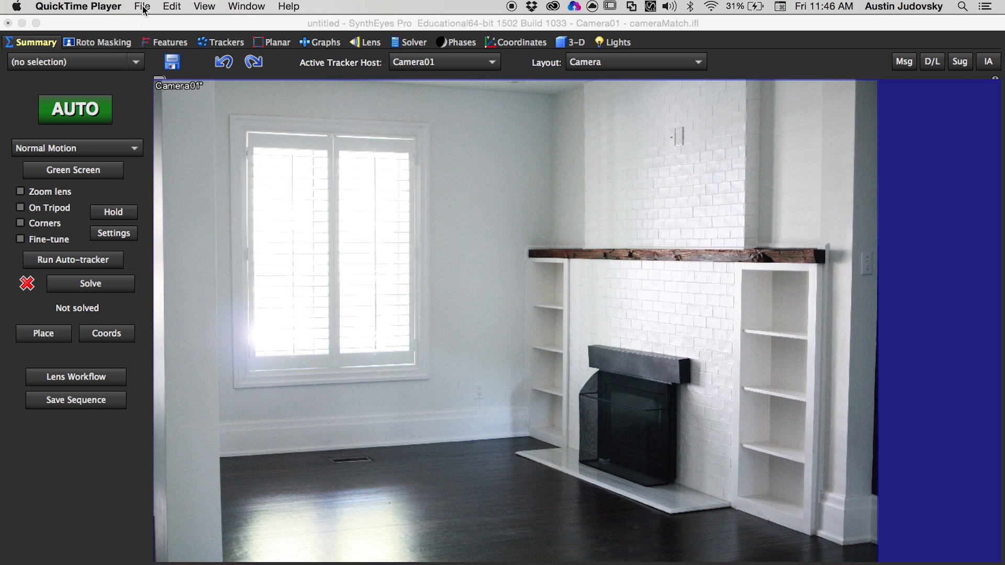
Step: Show Camera01's lens settings in the Lens room and switch on Add Line mode
click(141, 7)
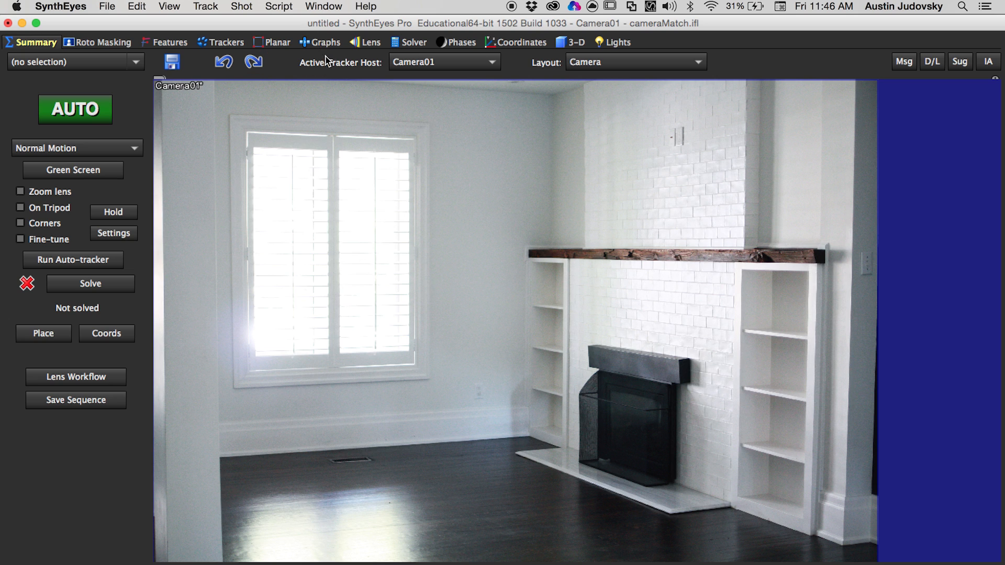
click(370, 42)
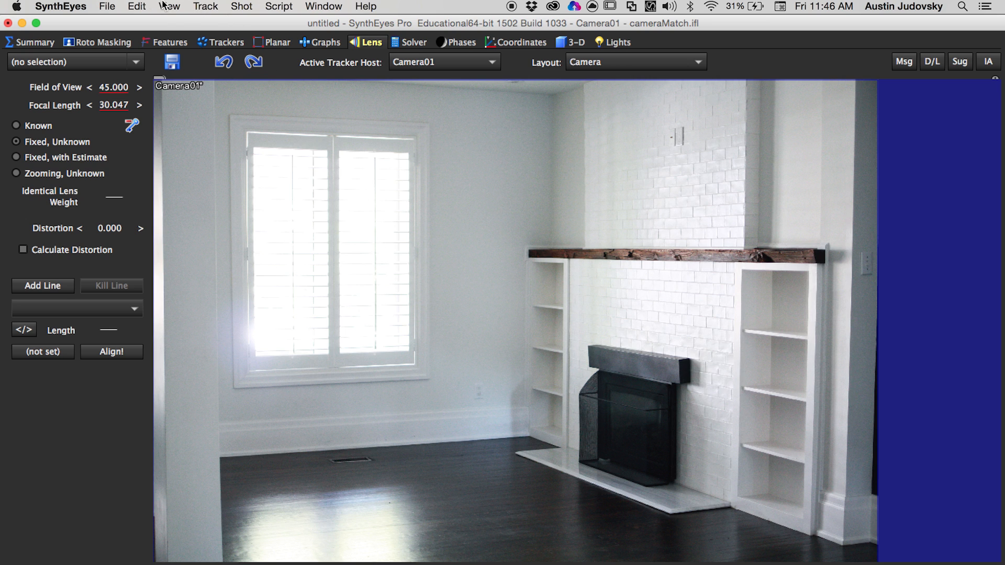
click(169, 6)
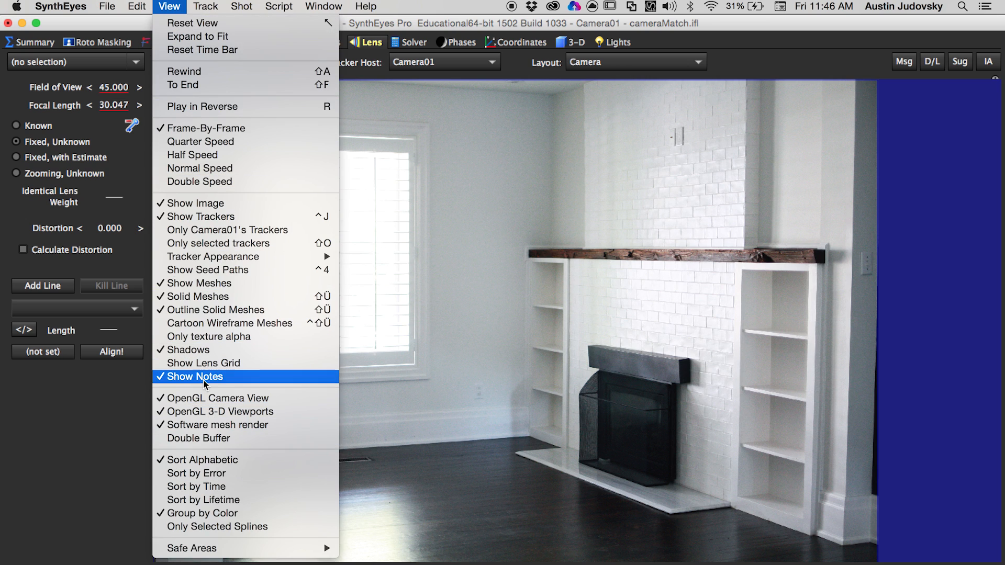
click(195, 376)
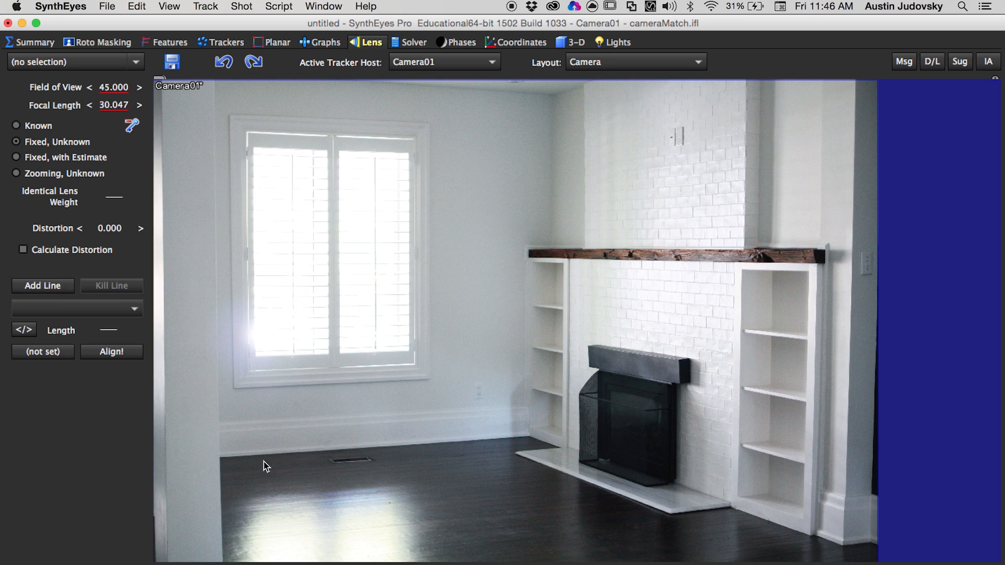
mouse_move(601, 92)
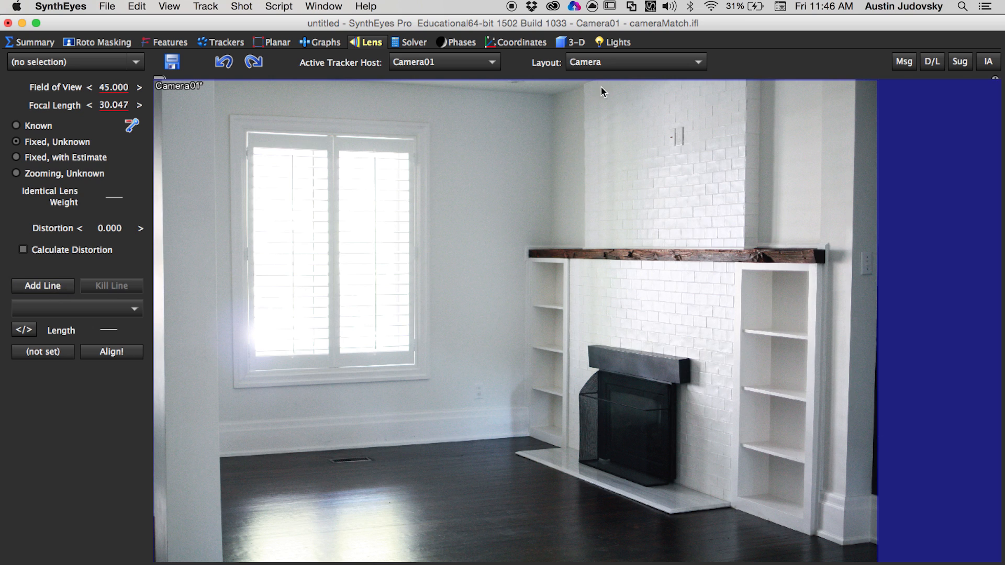
mouse_move(749, 126)
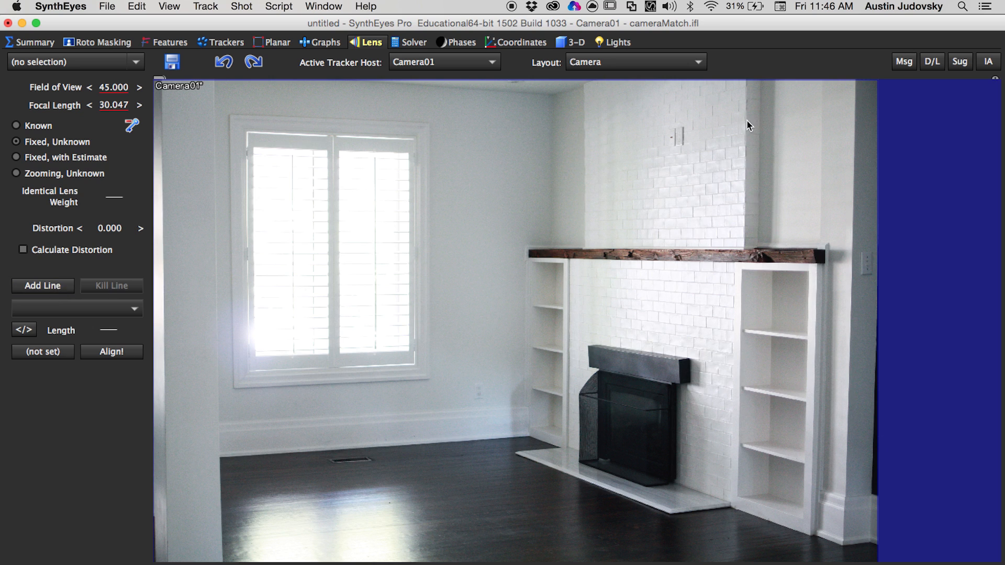
mouse_move(228, 218)
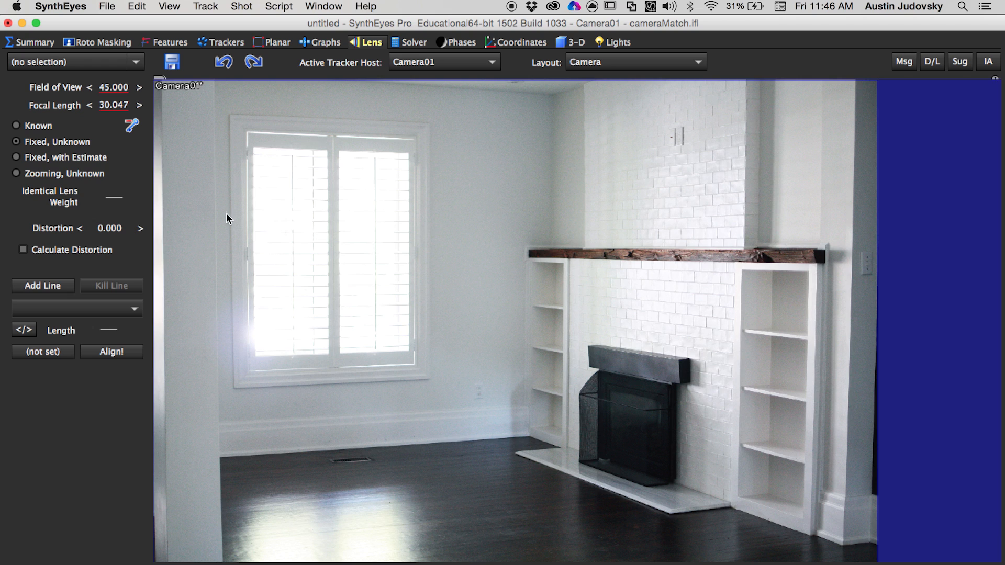
mouse_move(42, 285)
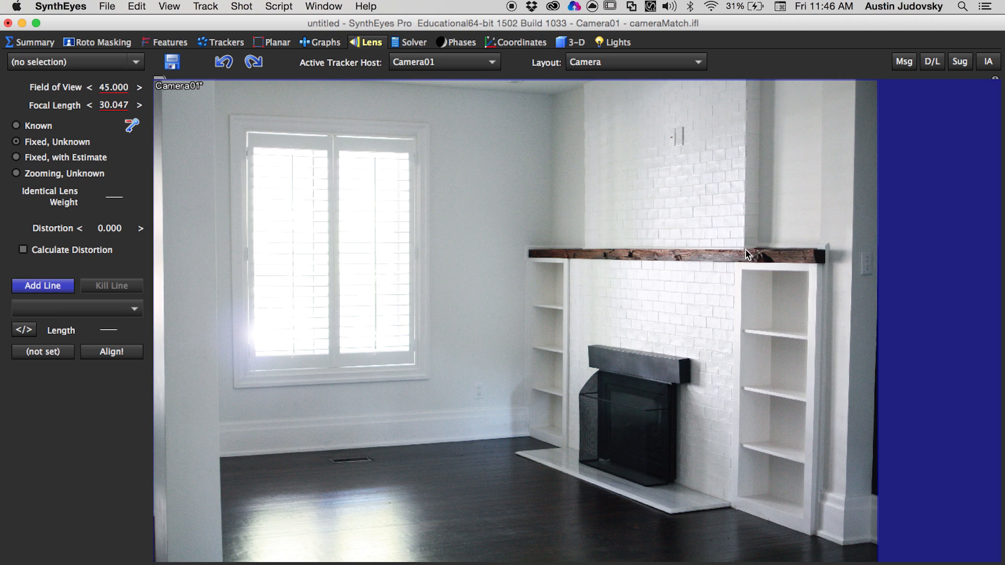
mouse_move(743, 250)
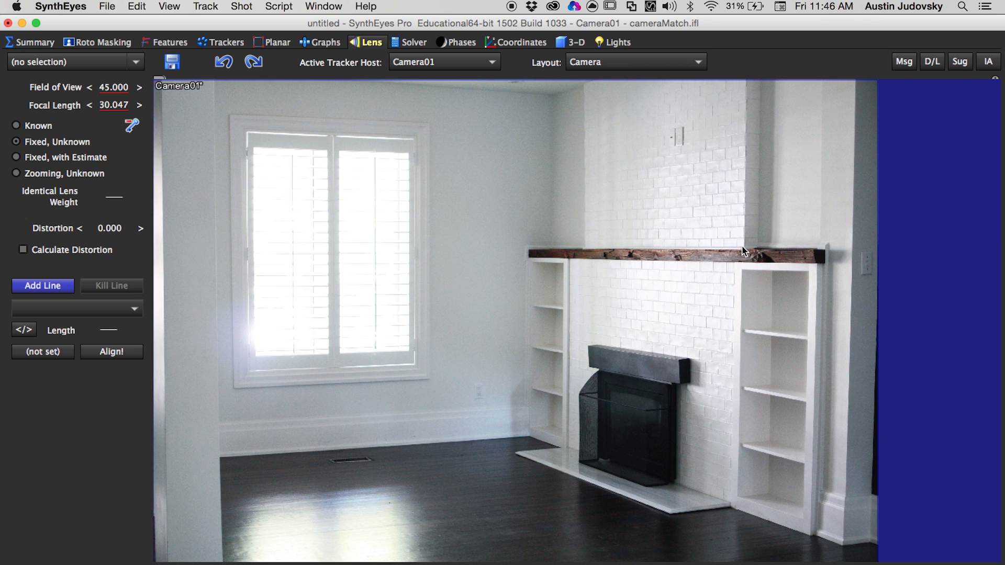
Step: Constrain the right chimney-edge line parallel to Y and the window-sill line on the X axis
click(76, 308)
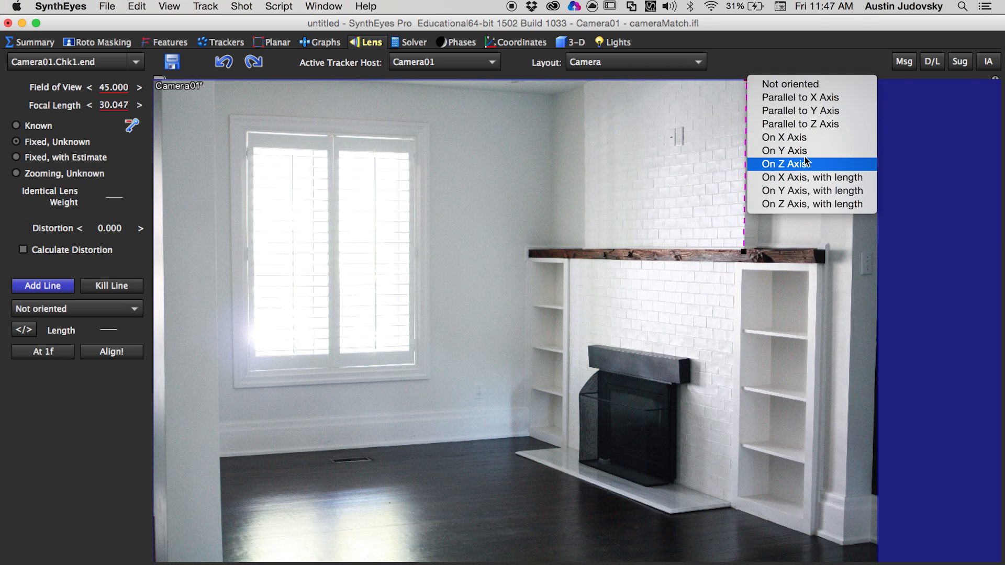
click(800, 110)
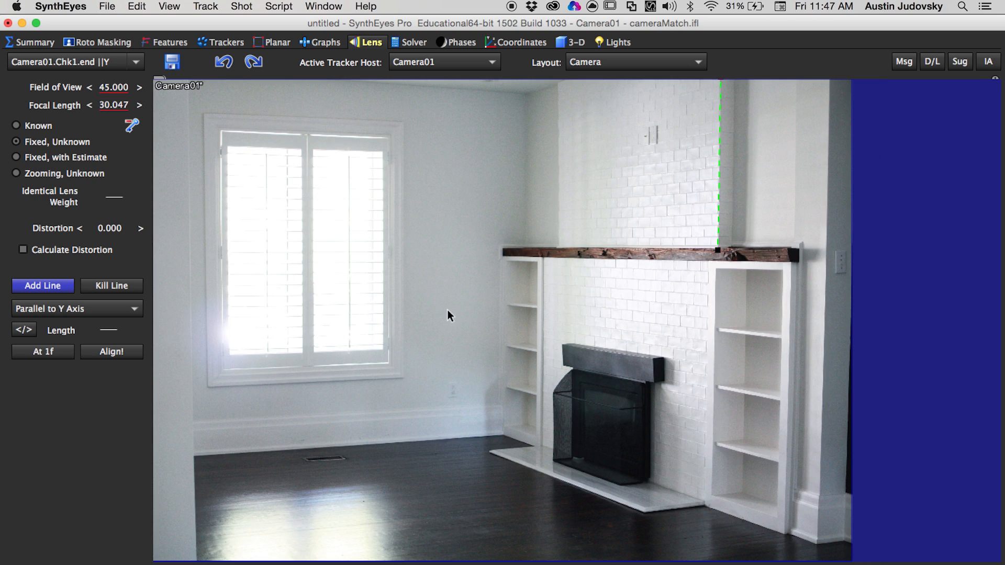
click(76, 308)
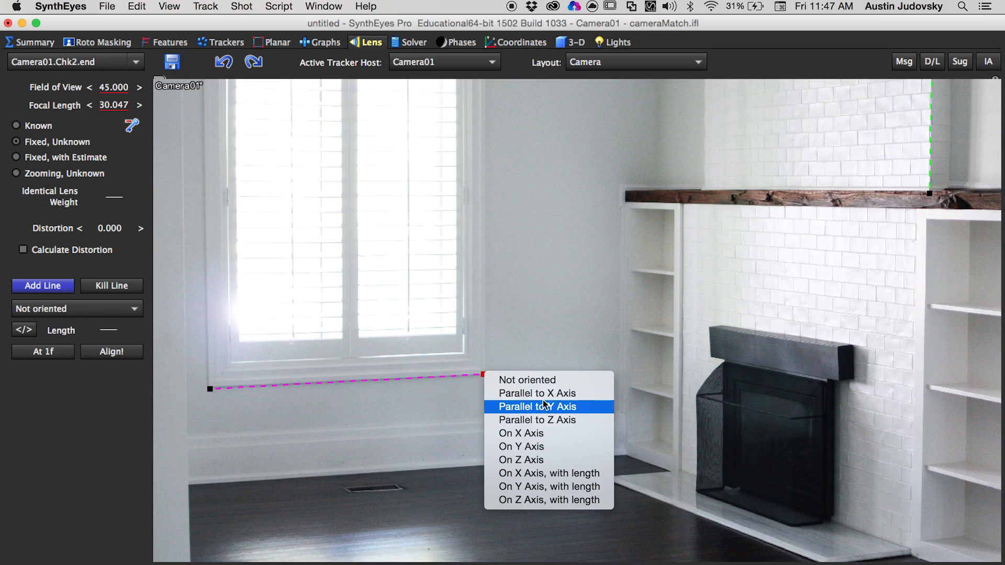
click(521, 432)
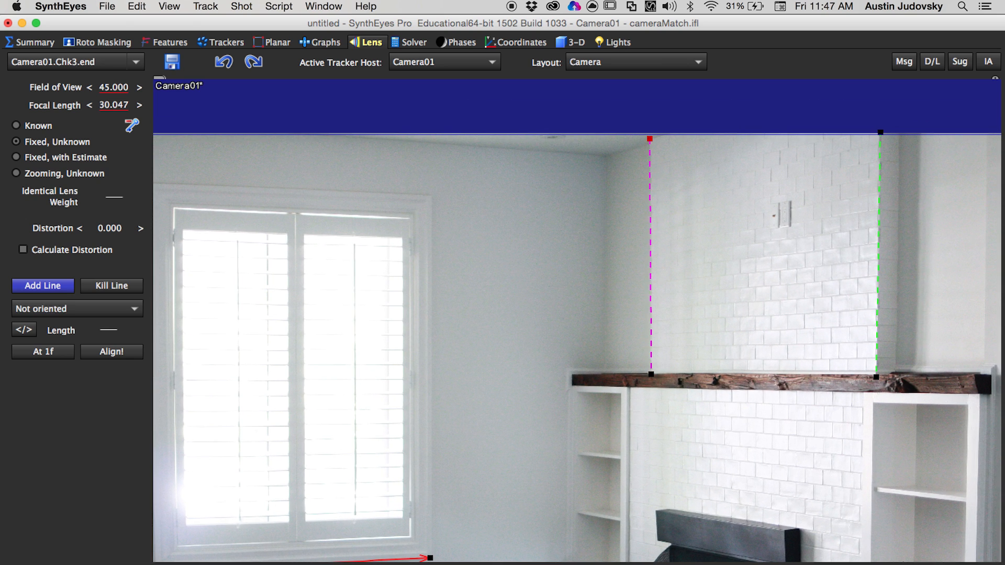
Step: Put the left chimney-edge line on the Y axis with length, reducing the length from 10 to 7
click(77, 308)
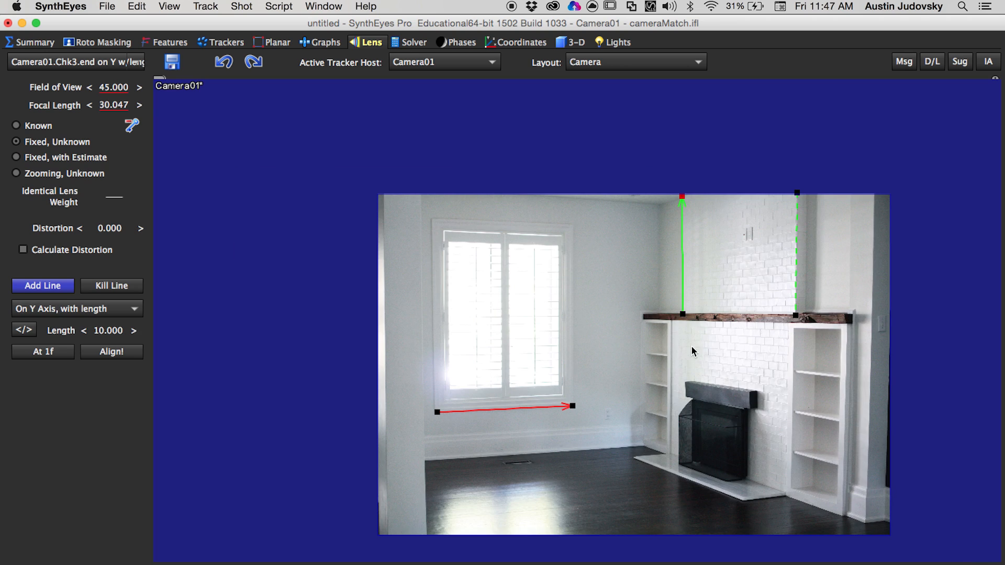
mouse_move(685, 353)
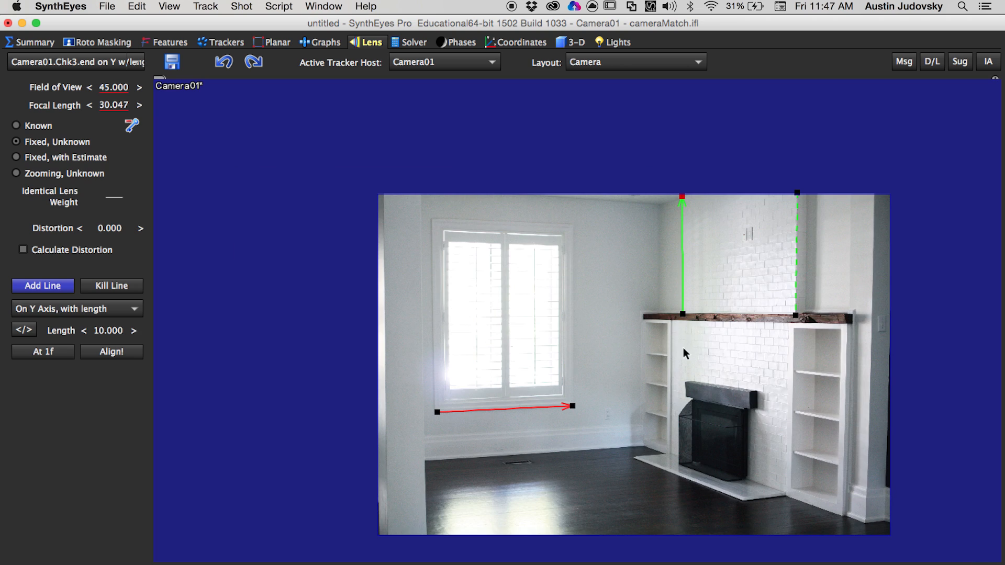
mouse_move(649, 223)
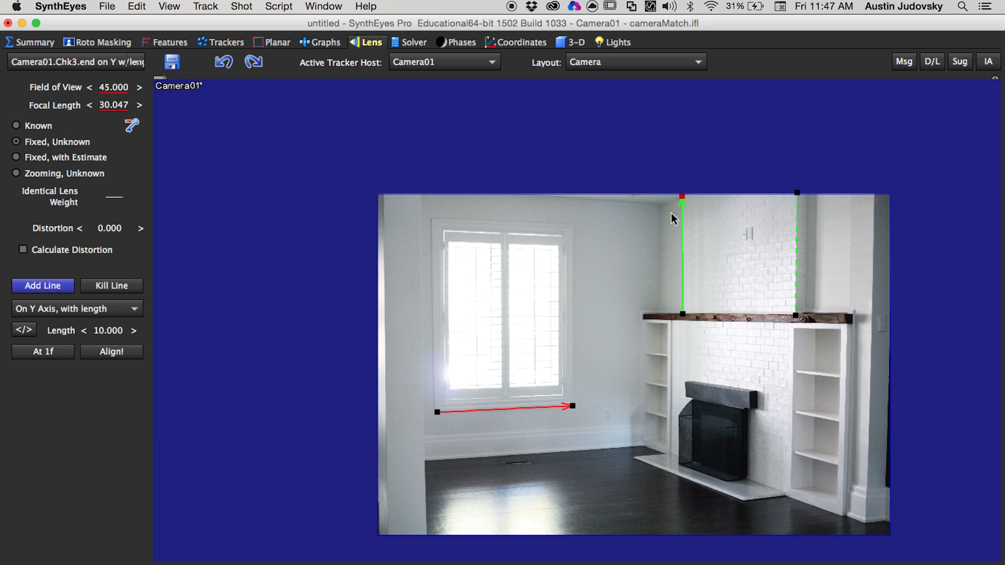
mouse_move(678, 269)
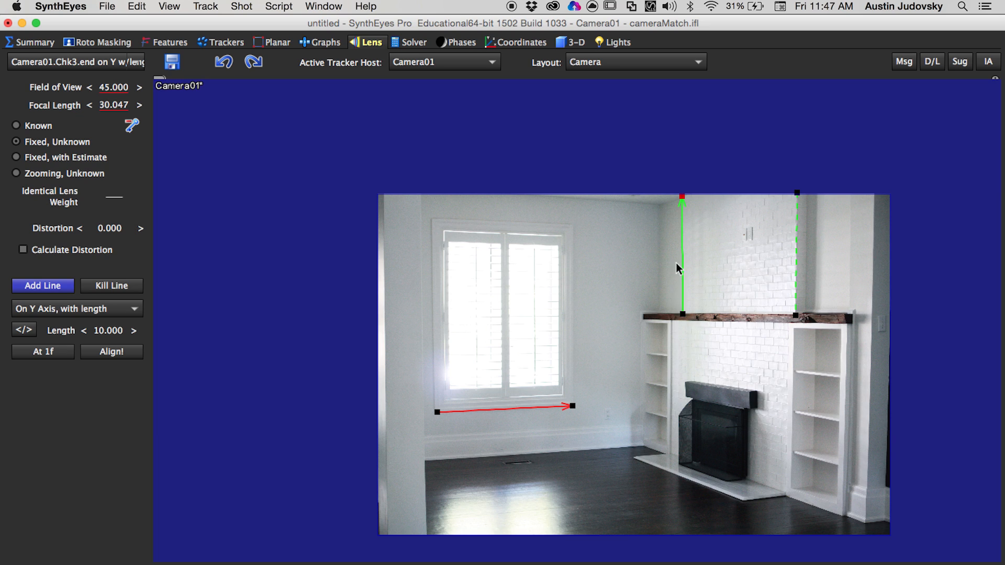
mouse_move(428, 349)
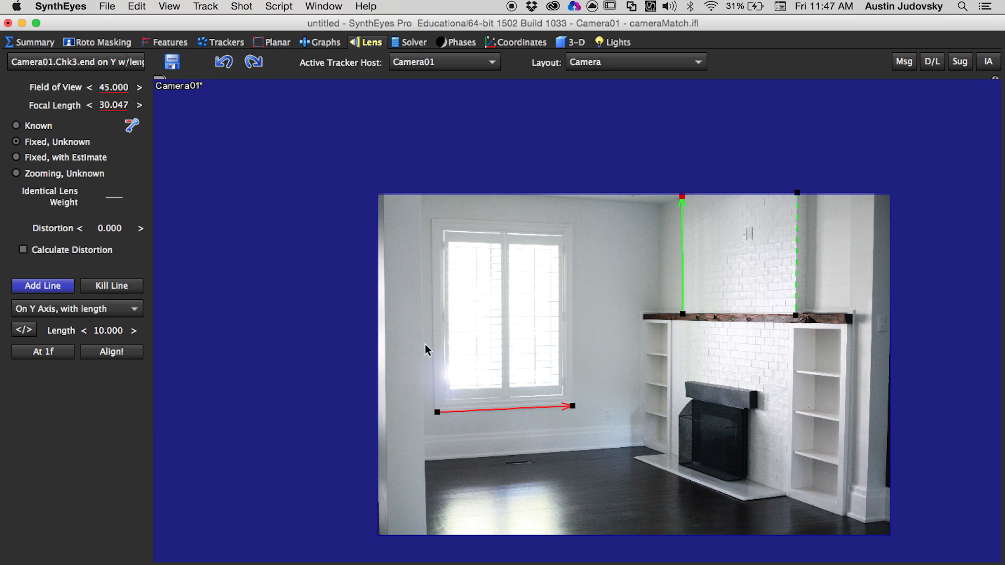
click(84, 331)
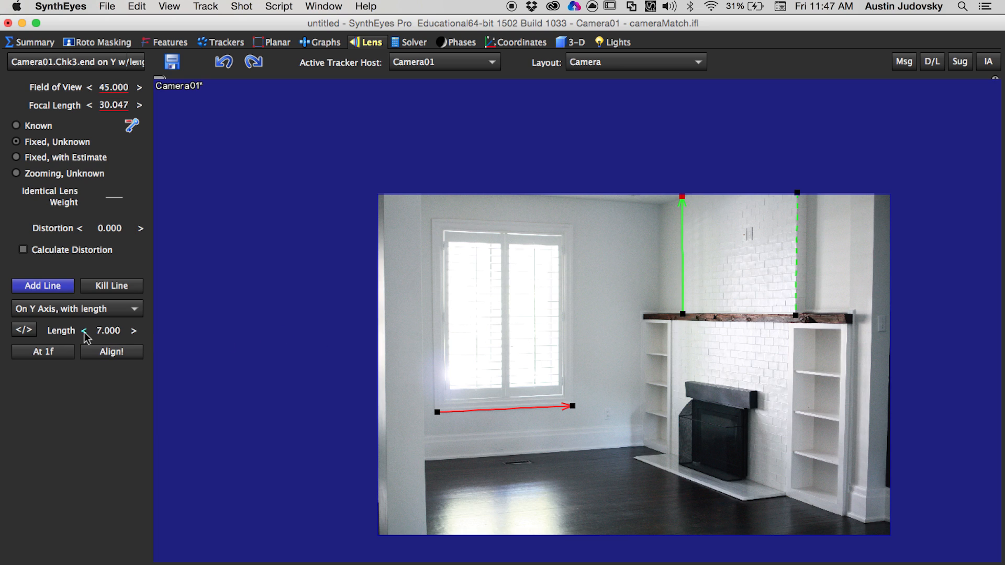
click(82, 330)
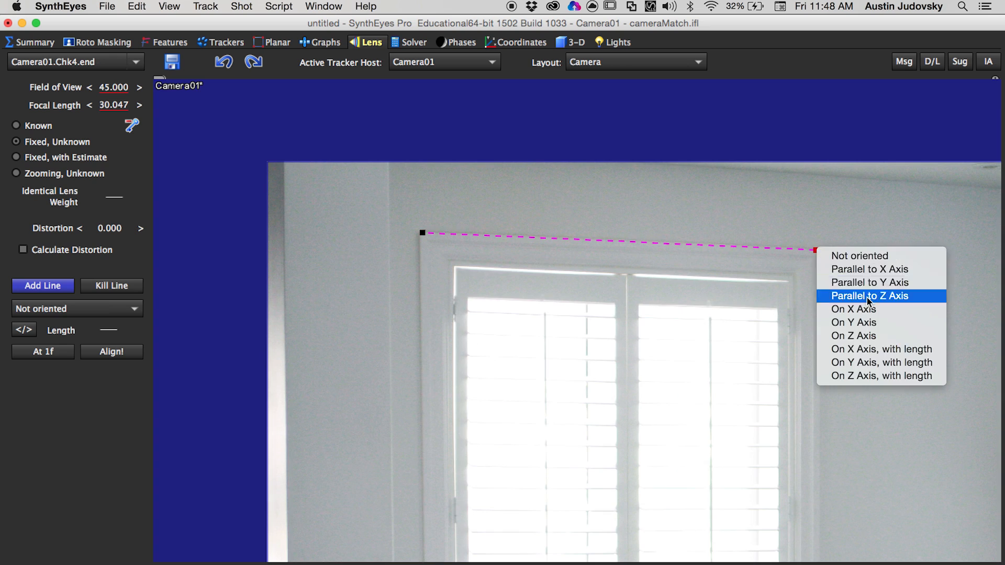
Step: Constrain the window-top line parallel to X, the left window edge and wall corner parallel to Y
click(870, 269)
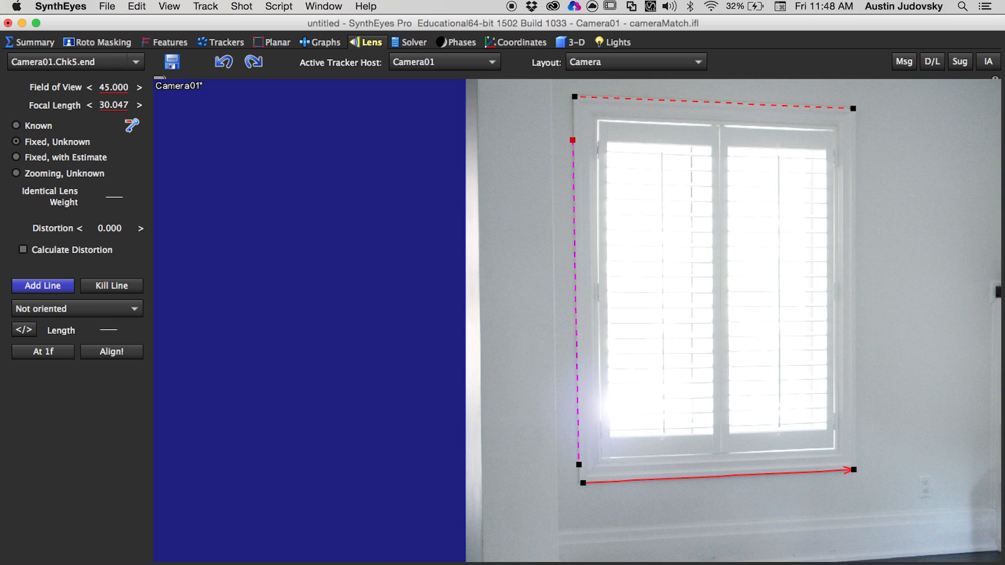
click(75, 308)
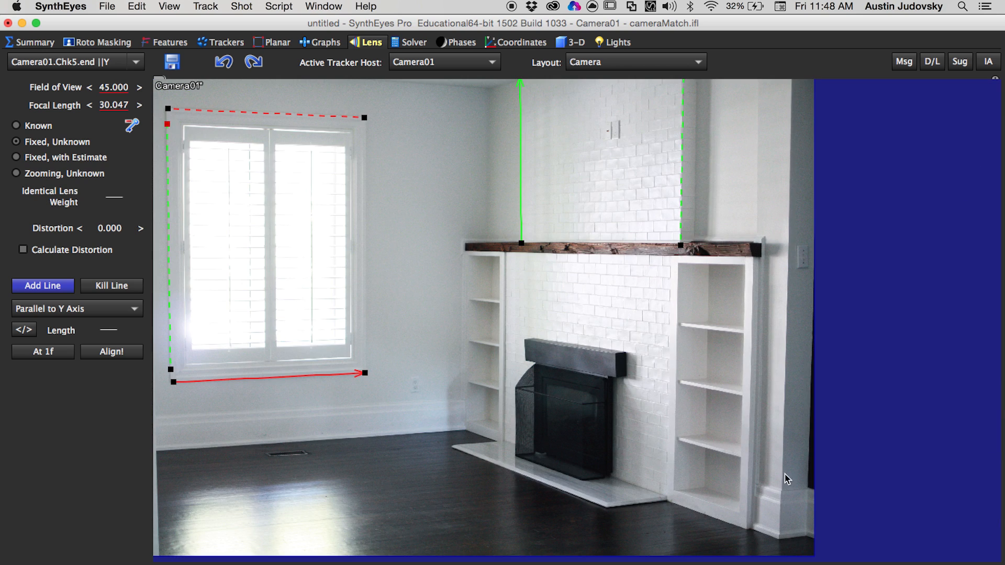
mouse_move(794, 89)
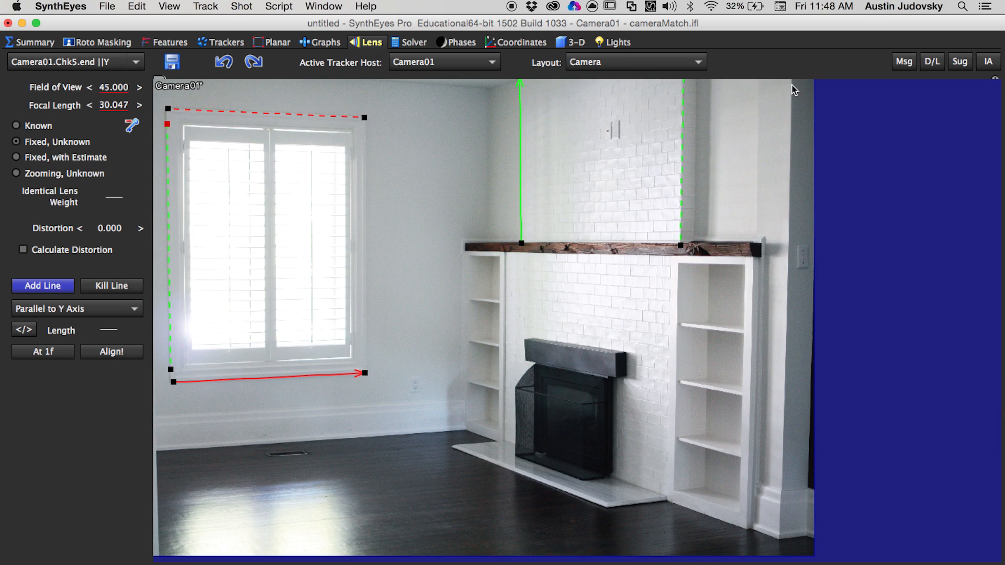
click(75, 308)
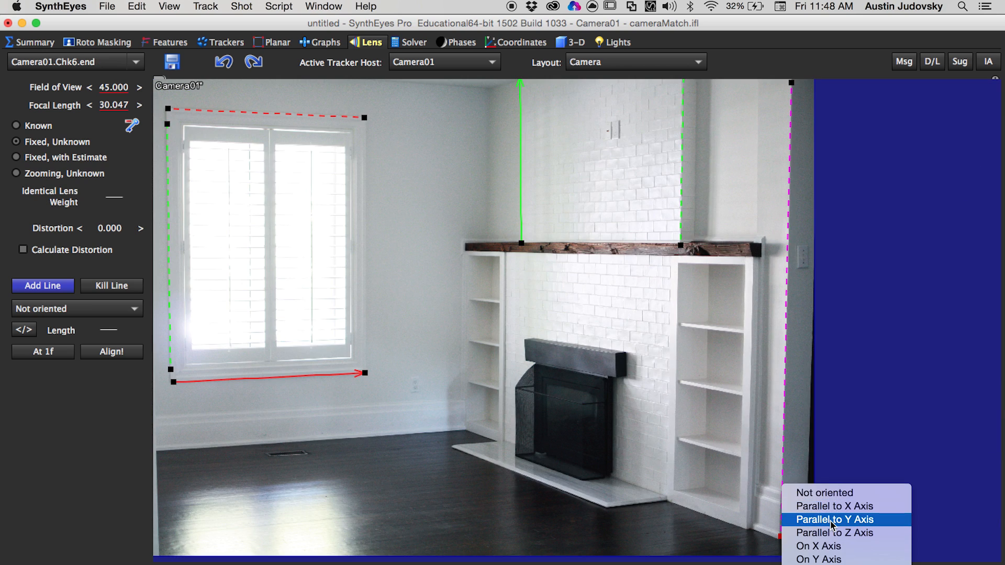
click(834, 520)
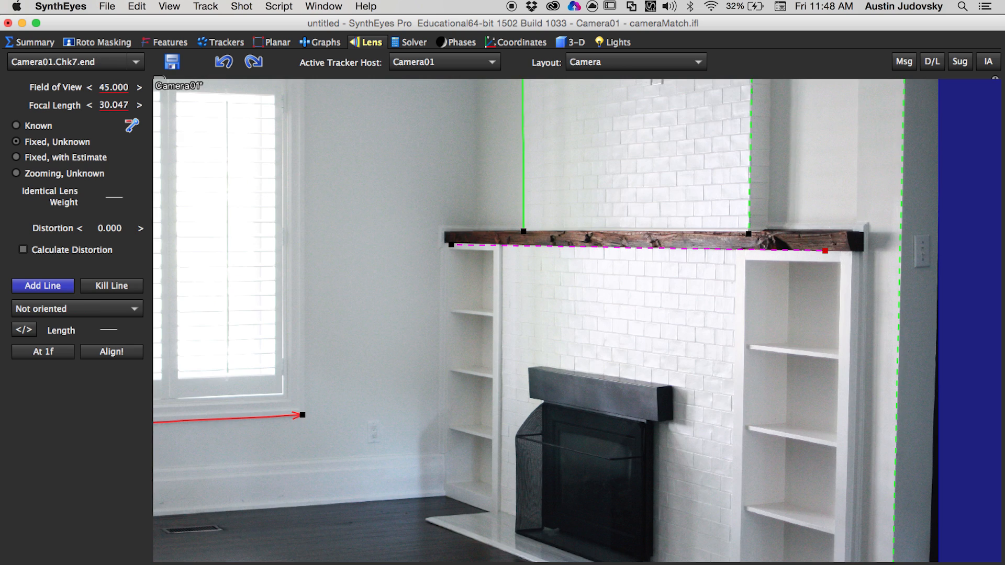
Step: Constrain the mantel line and the fireplace-base floor line parallel to the Z axis
click(76, 307)
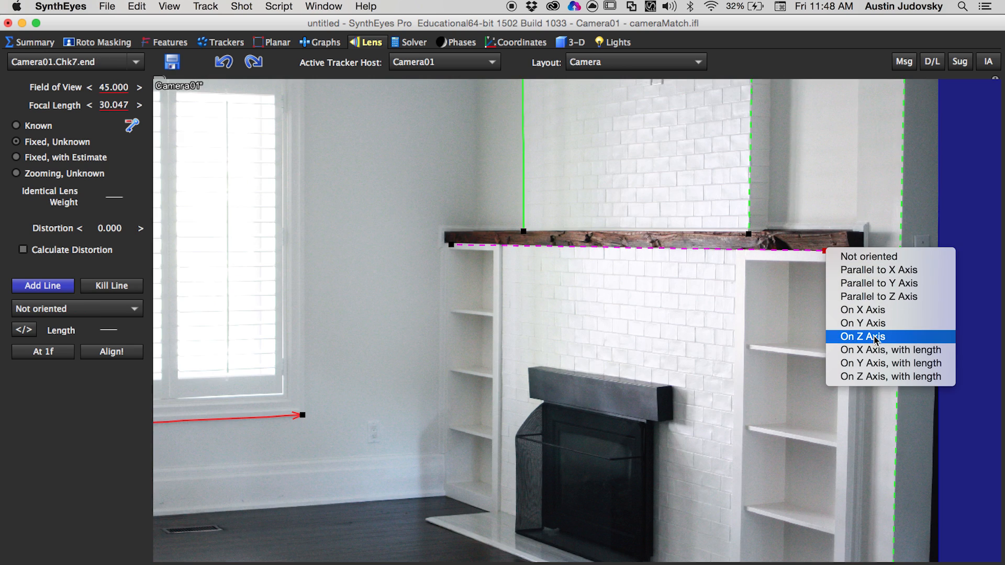
mouse_move(878, 297)
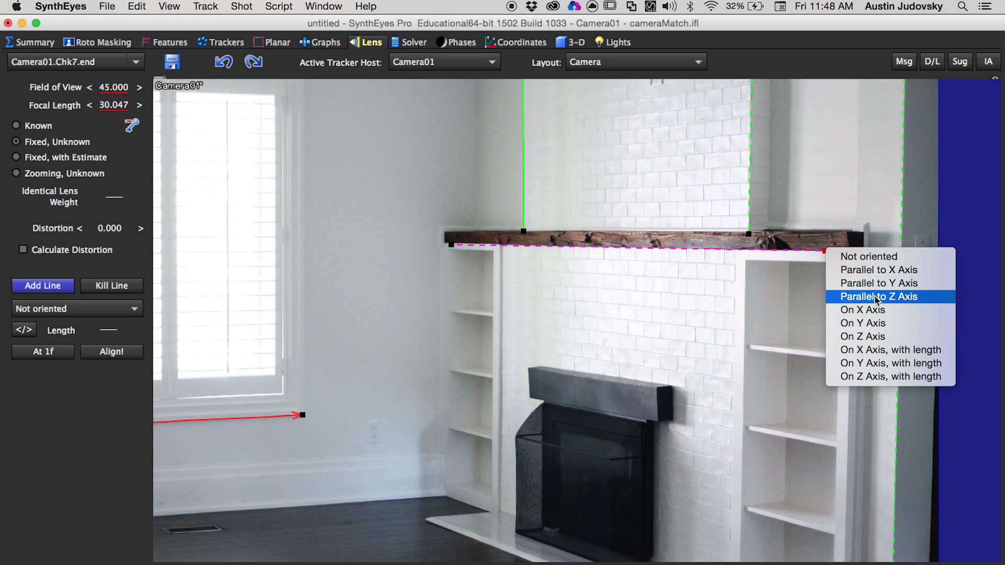
click(879, 296)
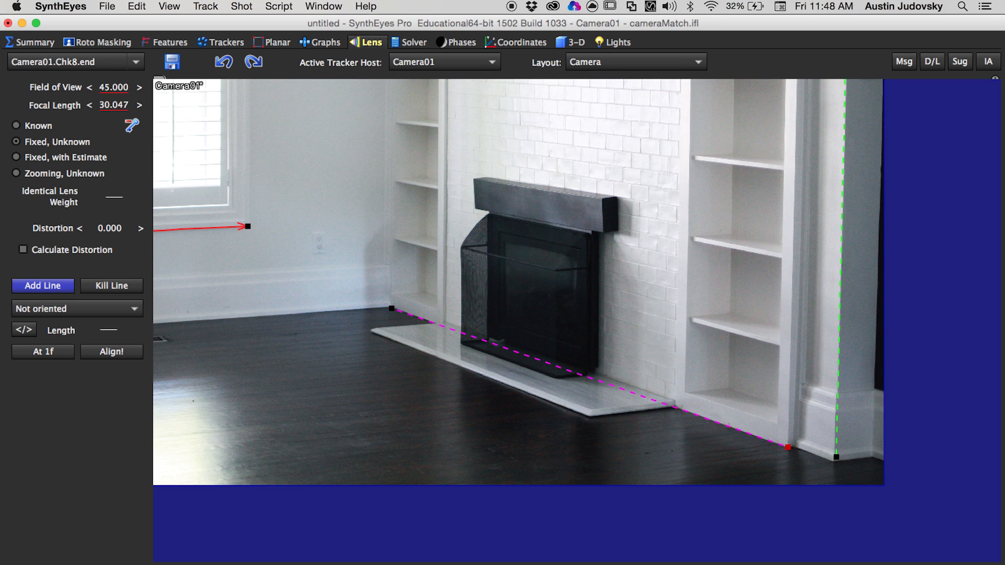
click(75, 308)
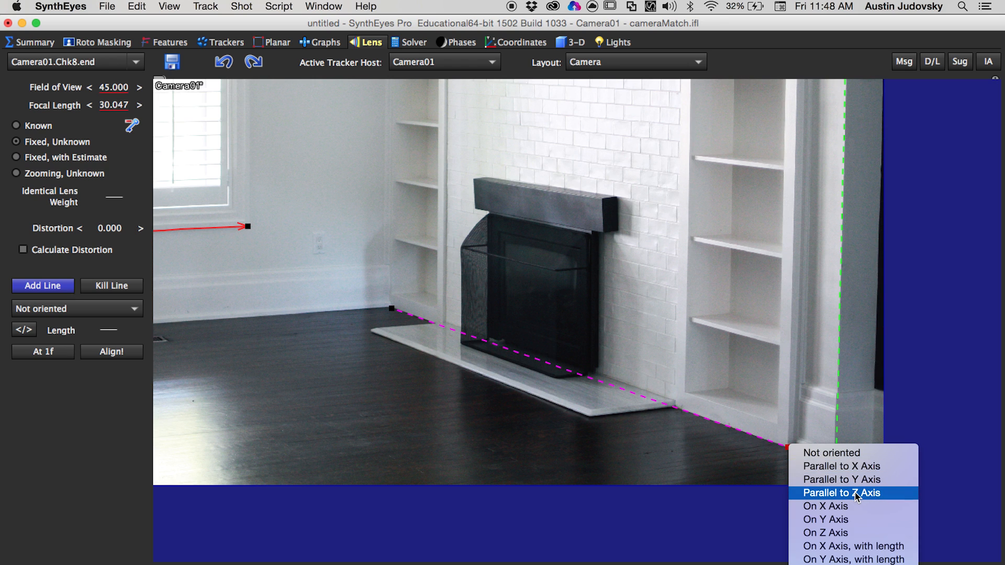
click(841, 493)
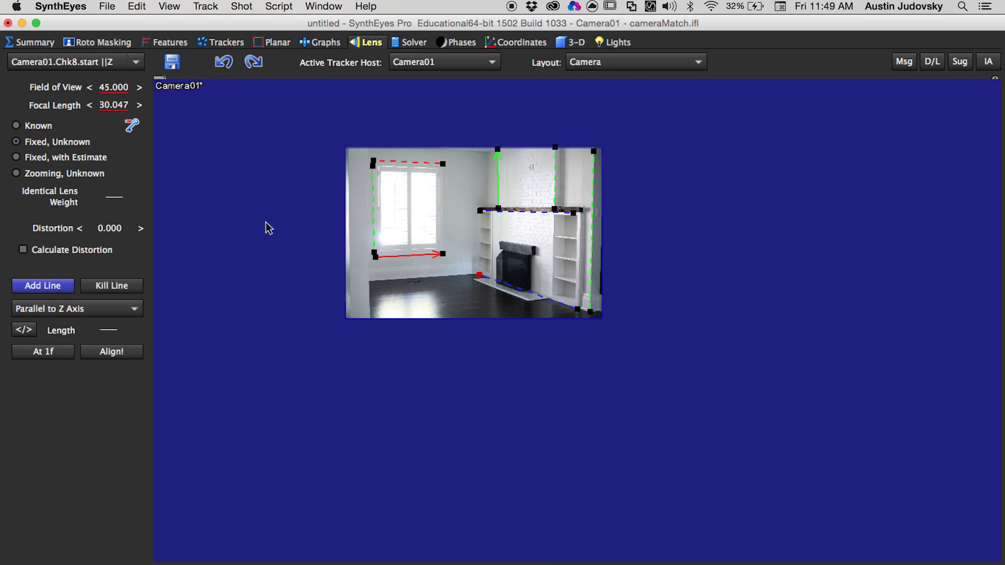
Step: Run Align! to solve the camera from the lines, giving 35.054 FOV and 39.409 focal length
click(111, 351)
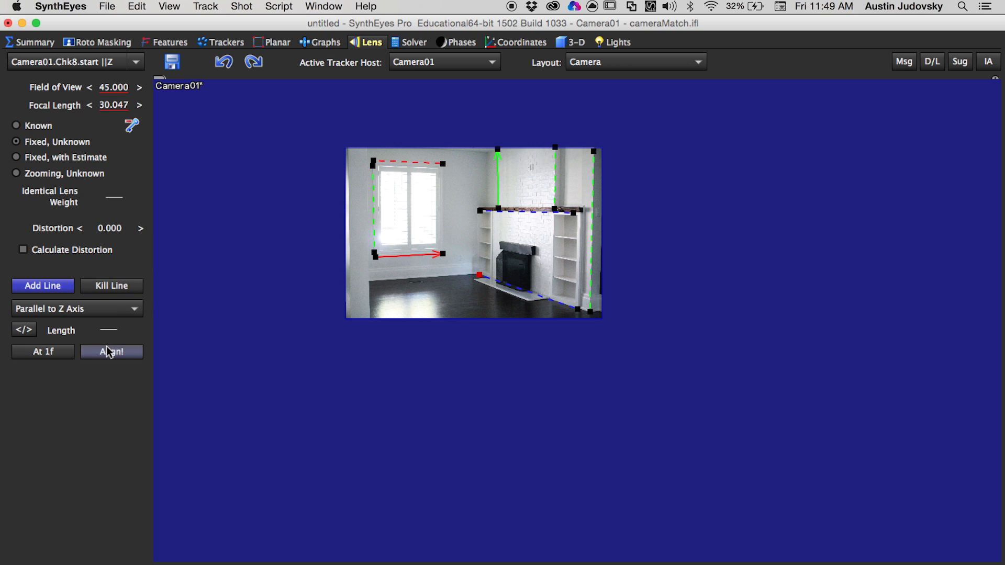
click(111, 351)
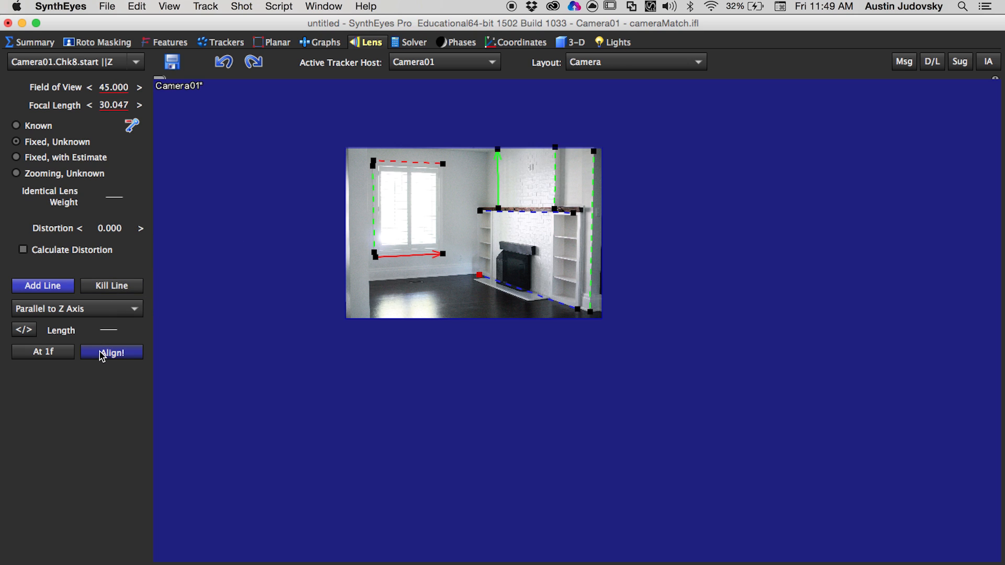
click(110, 352)
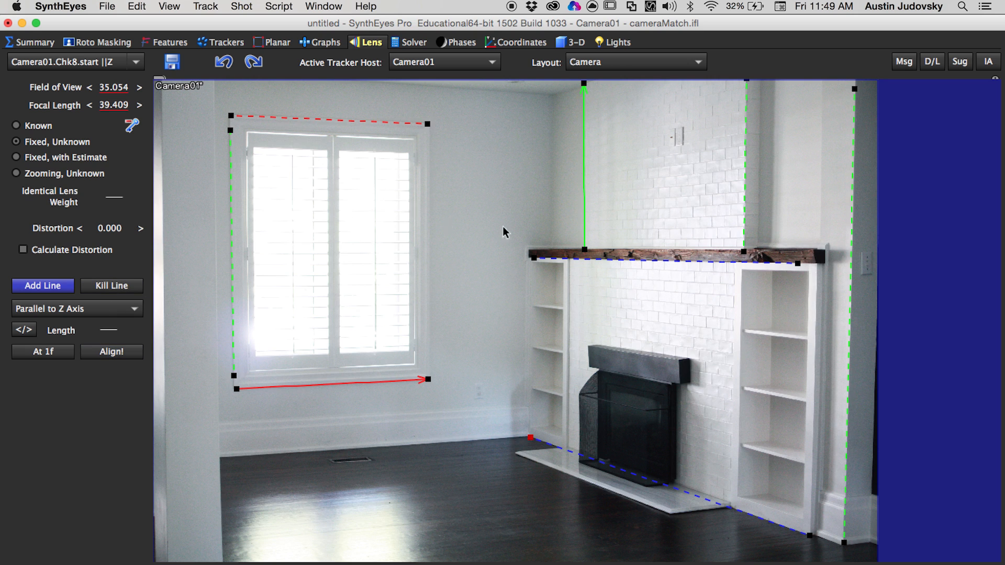
mouse_move(494, 288)
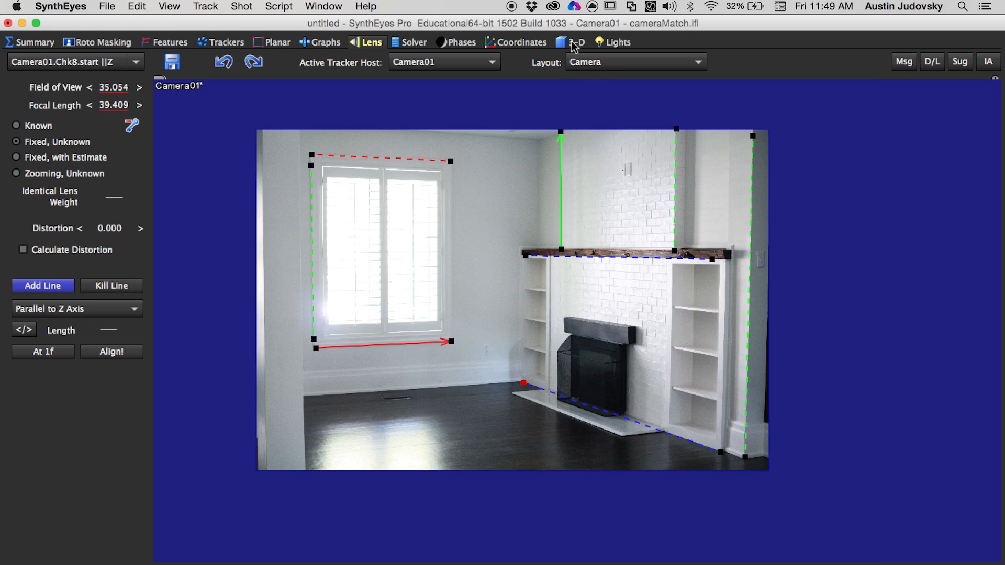
Step: Add a box in the 3-D quad views and check it over the room photo through the aligned camera
click(570, 42)
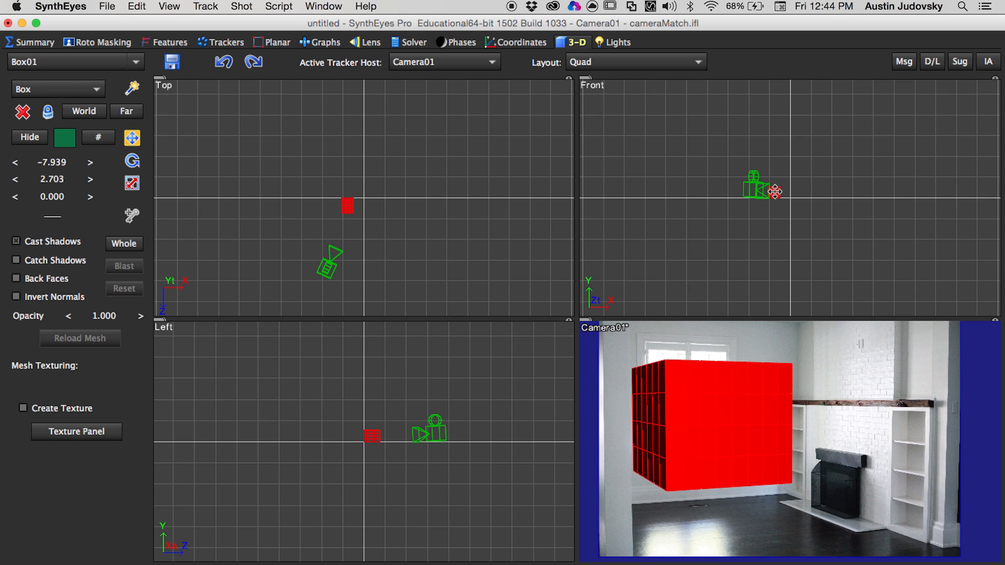
click(369, 42)
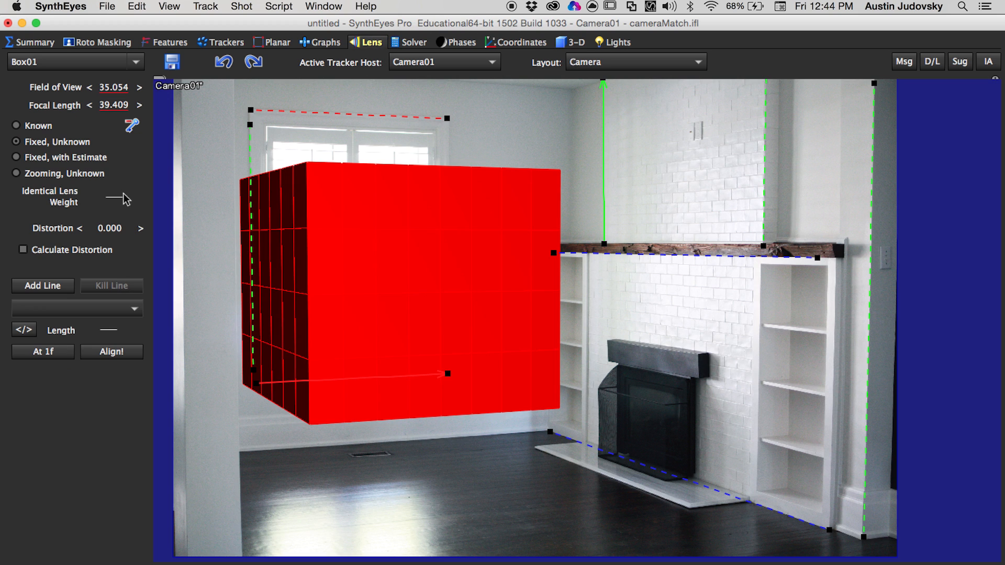
mouse_move(239, 139)
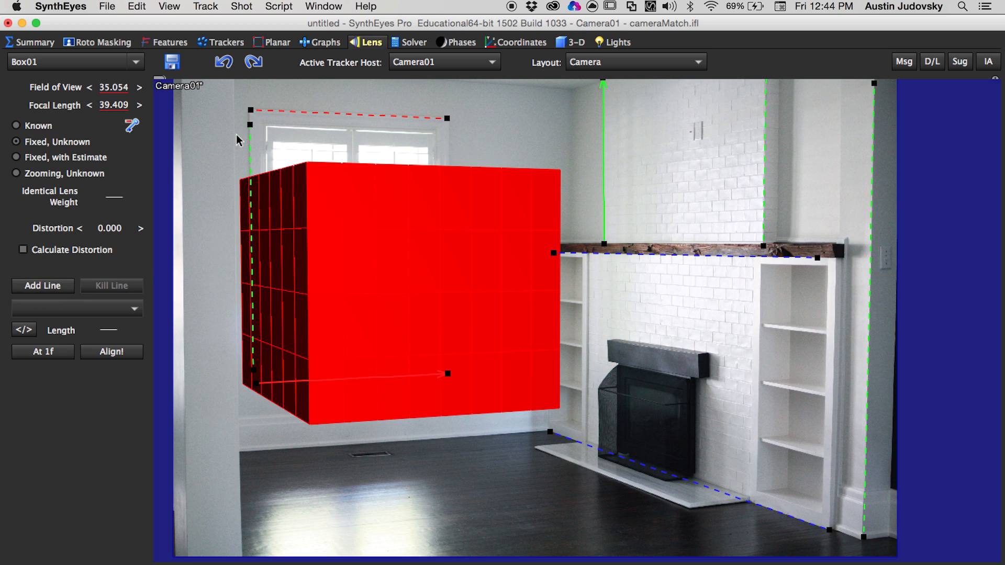
mouse_move(572, 44)
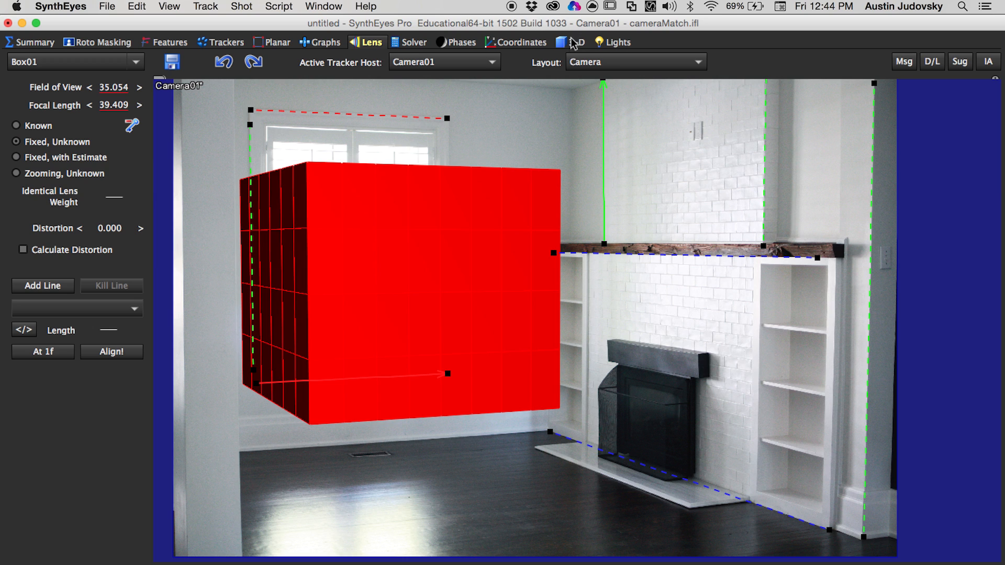
click(574, 42)
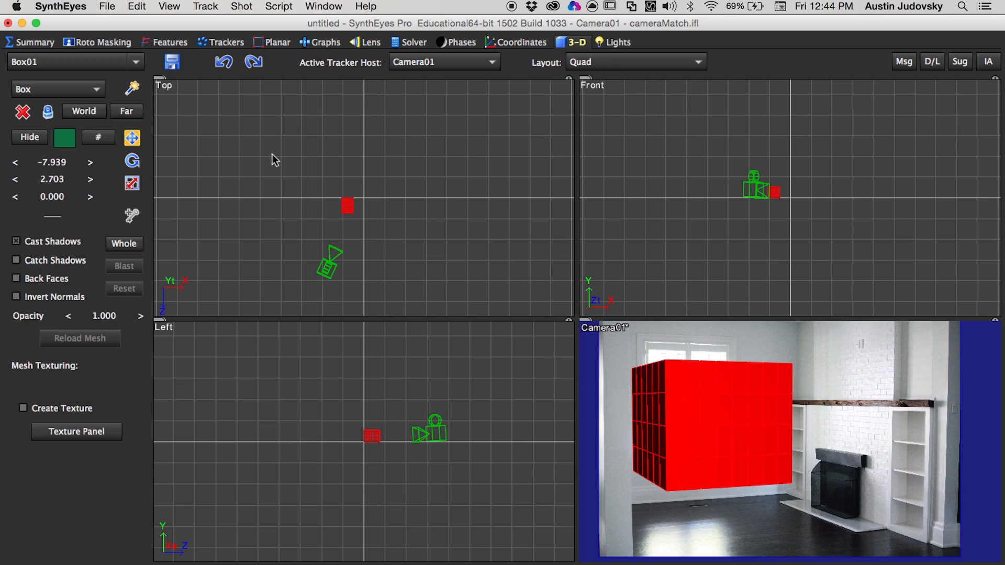
mouse_move(782, 186)
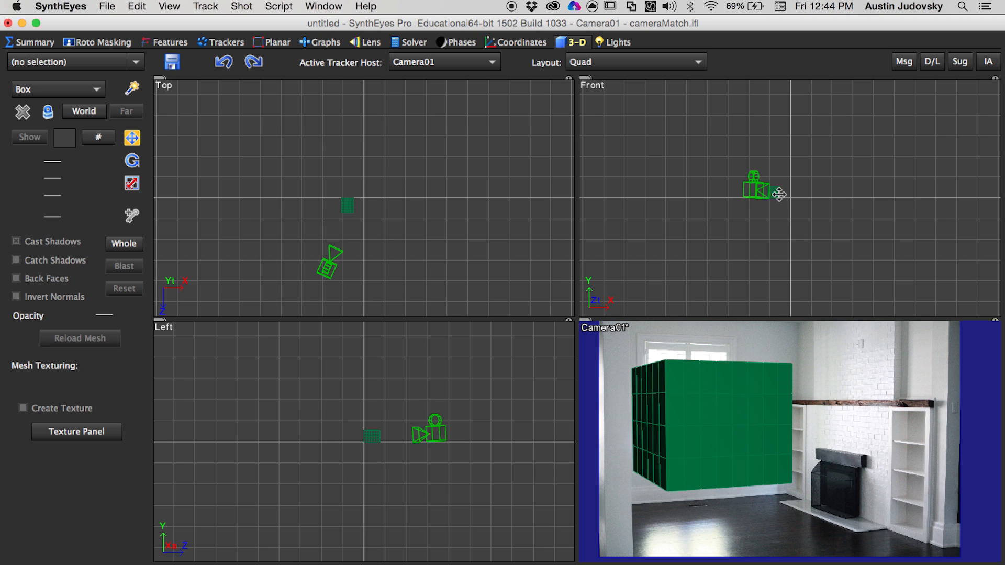
Step: Export the solved scene as a Maya ASCII file named cameraExport on the Desktop
click(107, 6)
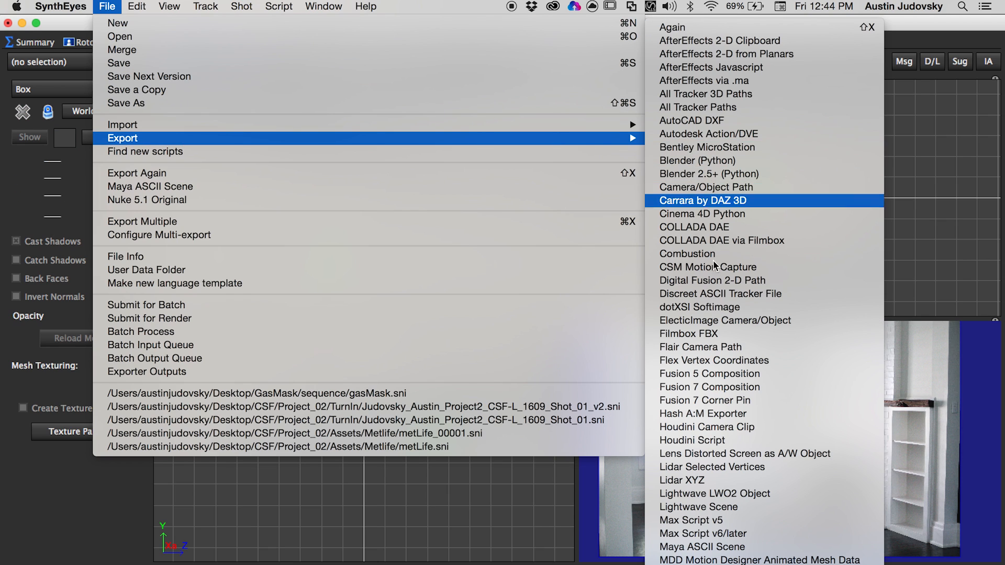
scroll(down, 3)
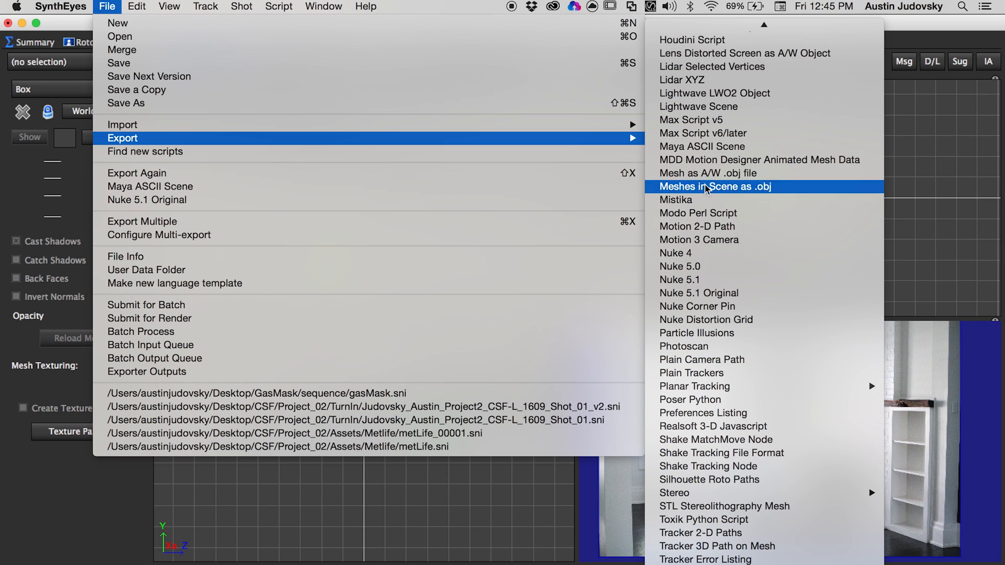
mouse_move(701, 146)
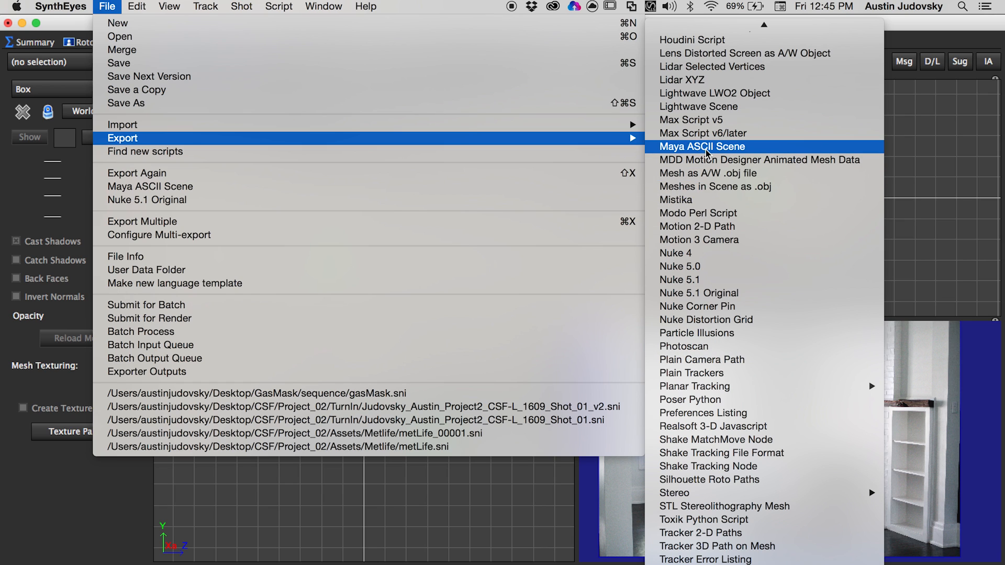
click(701, 147)
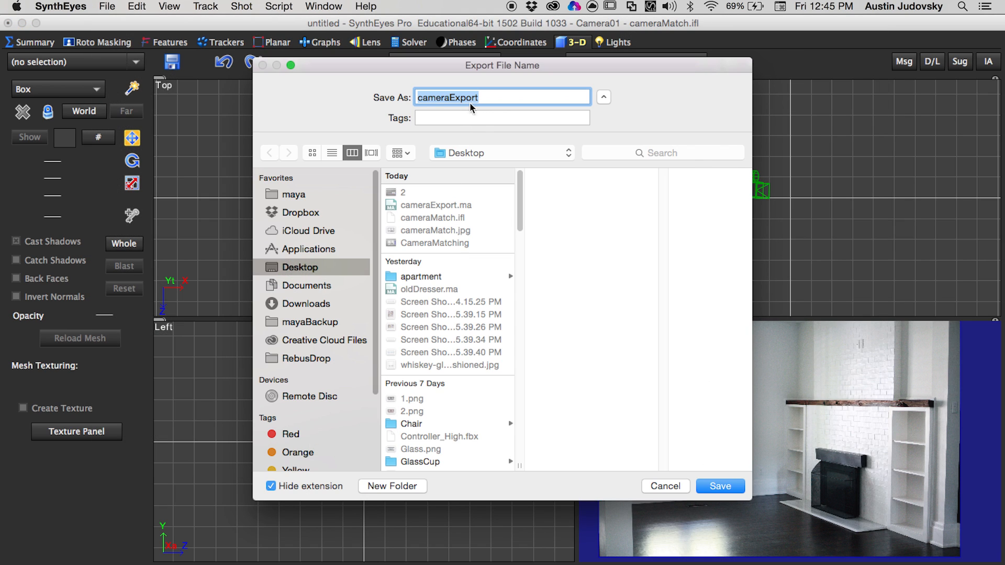
click(718, 486)
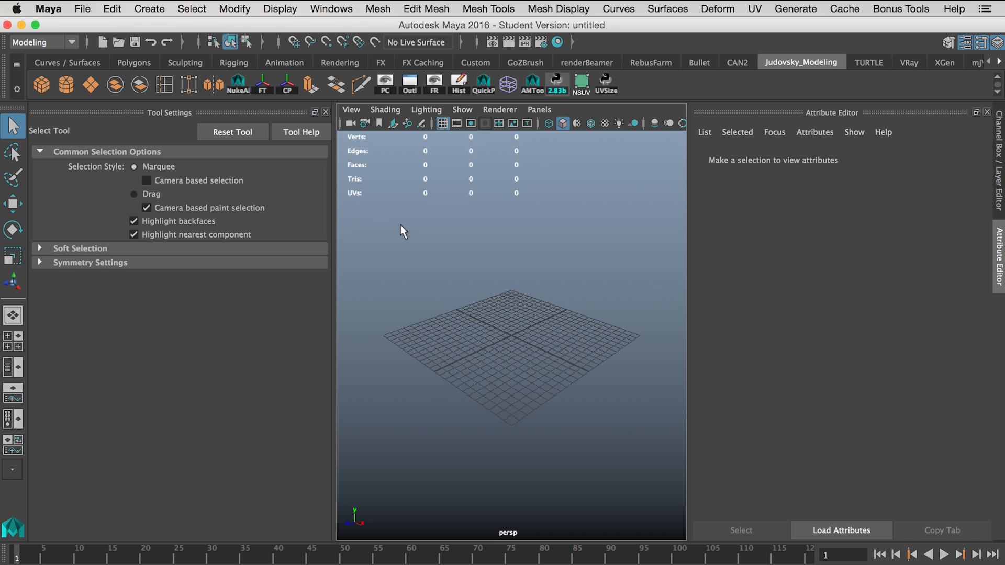
Step: Import cameraExport.ma into Maya, adding the camera cameraExport_Camera01
click(81, 8)
text(c)
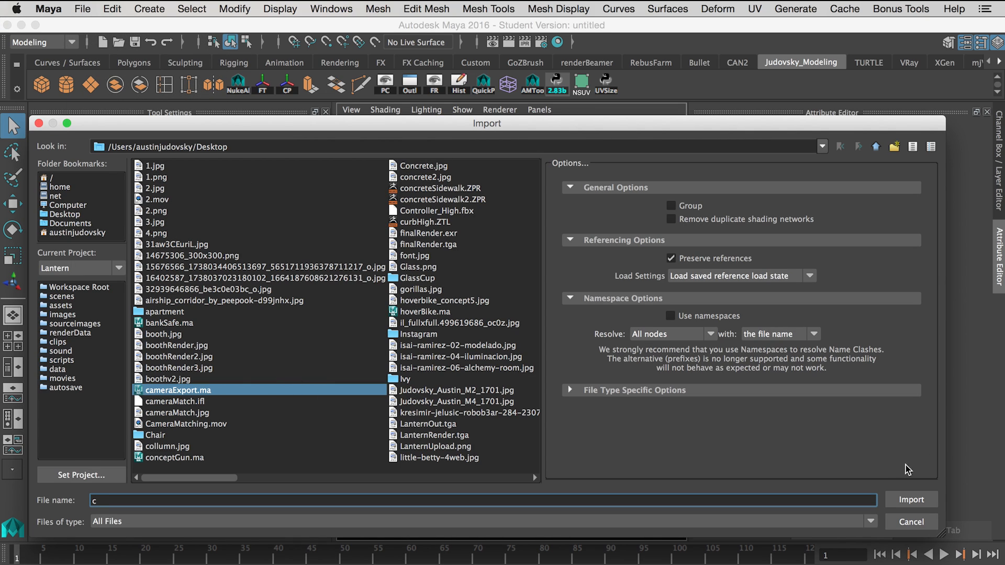
click(539, 110)
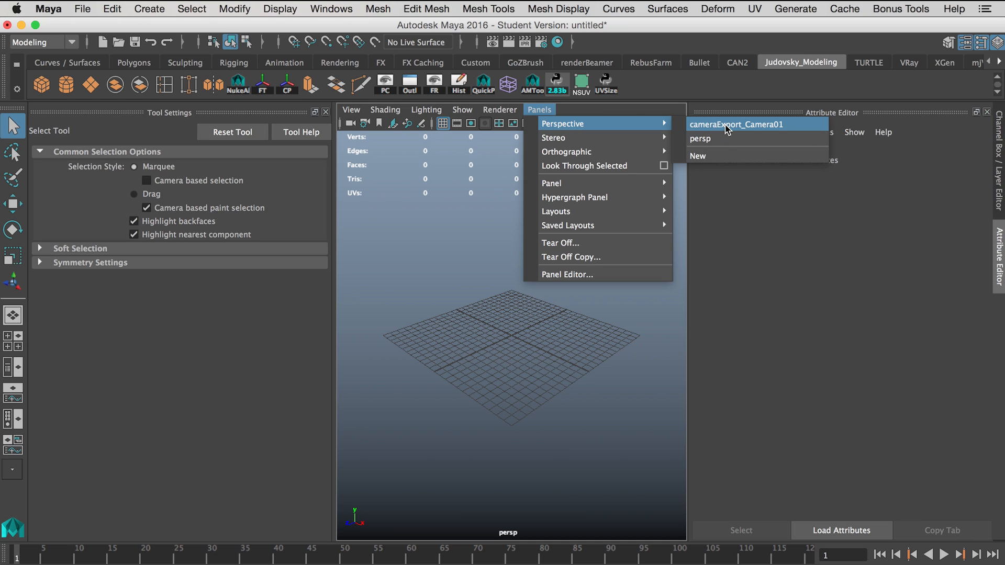
Step: Look through cameraExport_Camera01 and inspect its cameraMatch.jpg image plane in the Attribute Editor
click(738, 125)
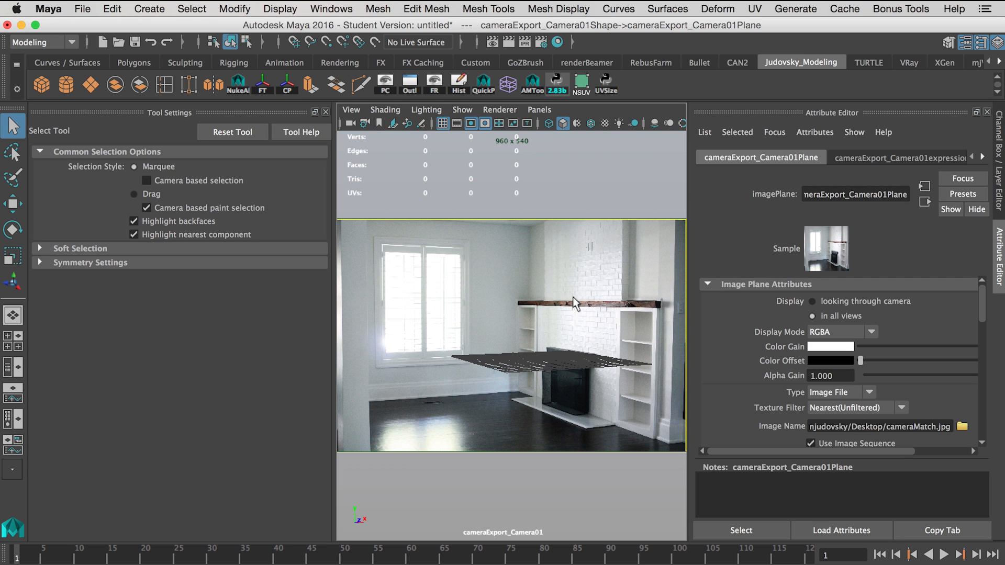
mouse_move(992, 182)
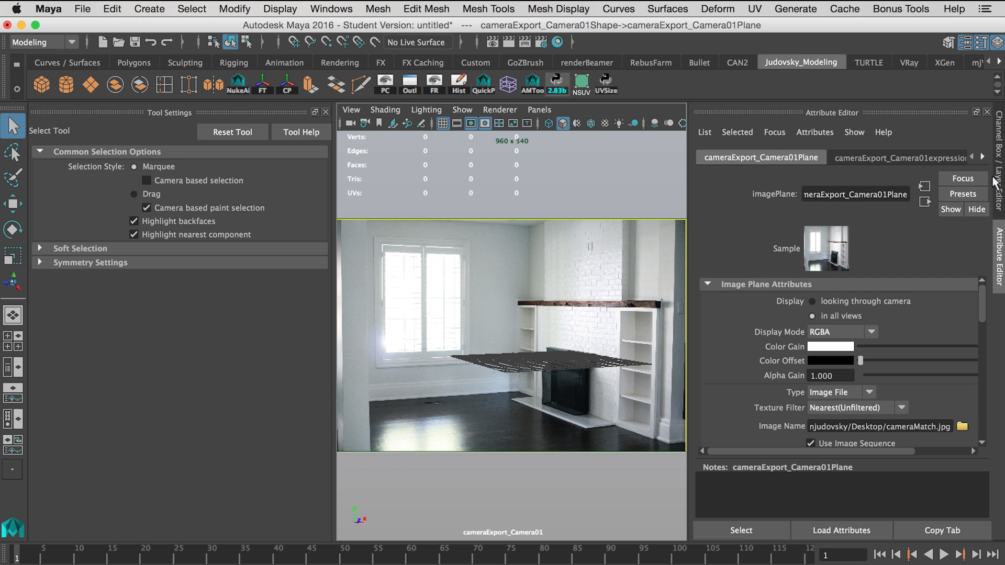
click(873, 157)
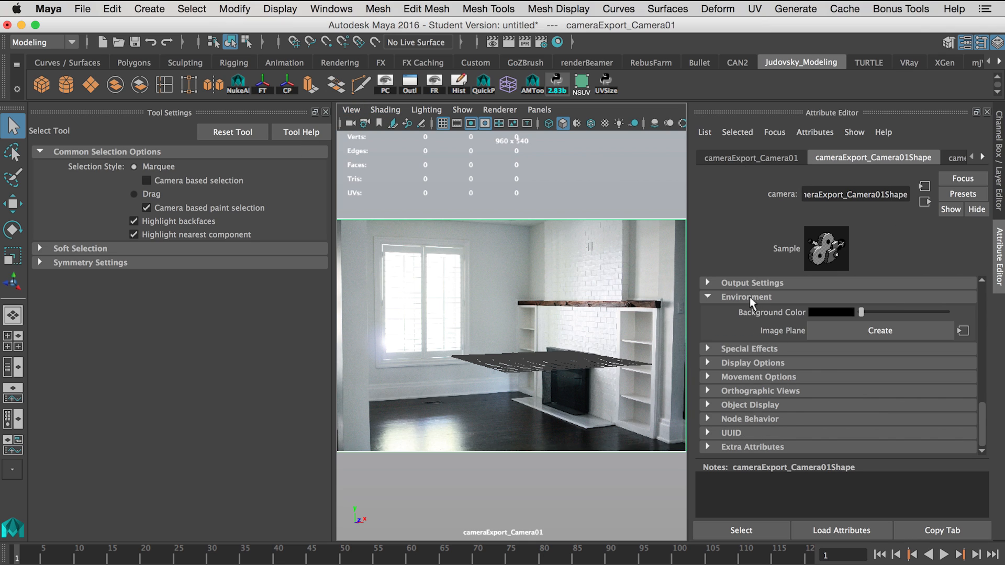
mouse_move(812, 335)
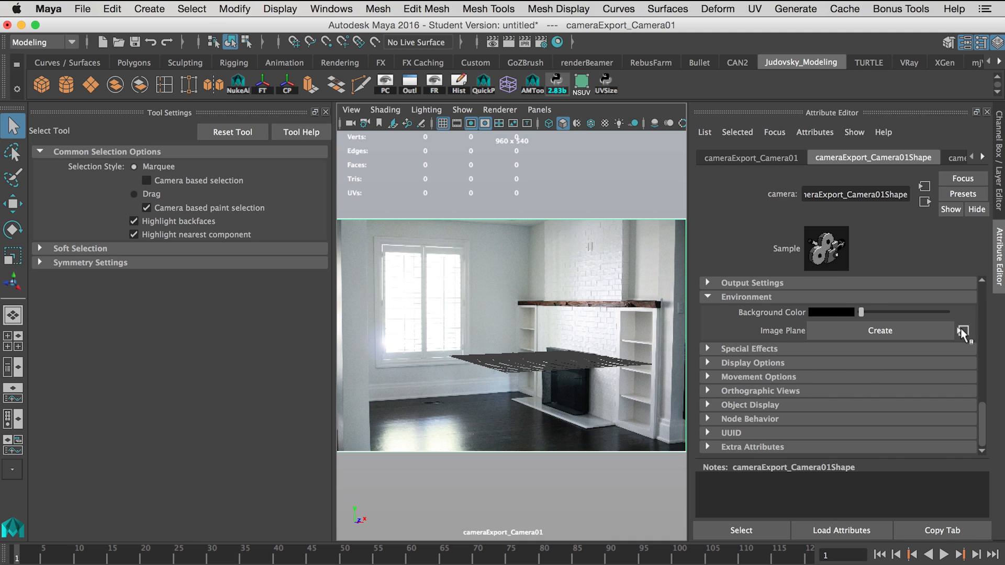
click(879, 331)
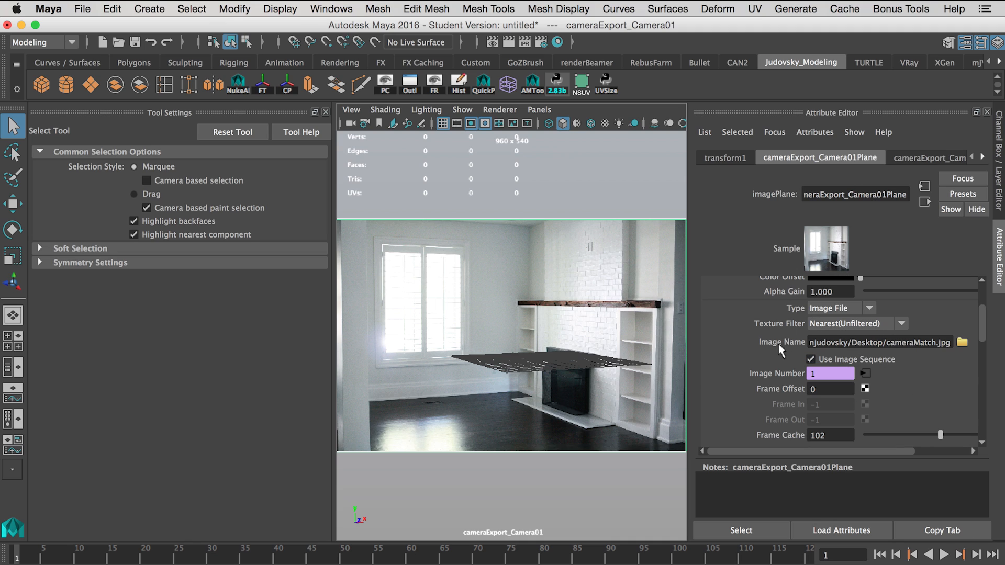
mouse_move(836, 338)
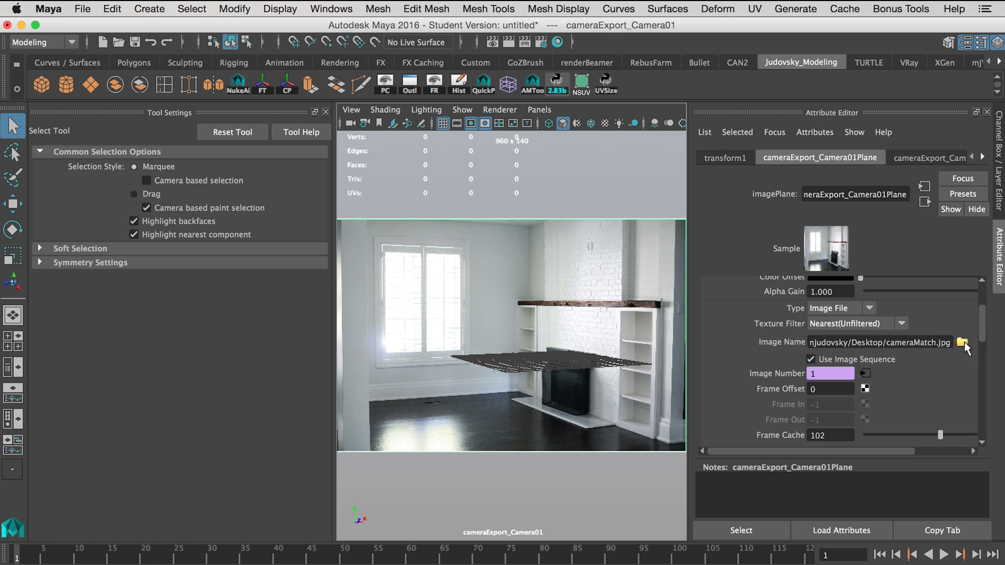
click(133, 62)
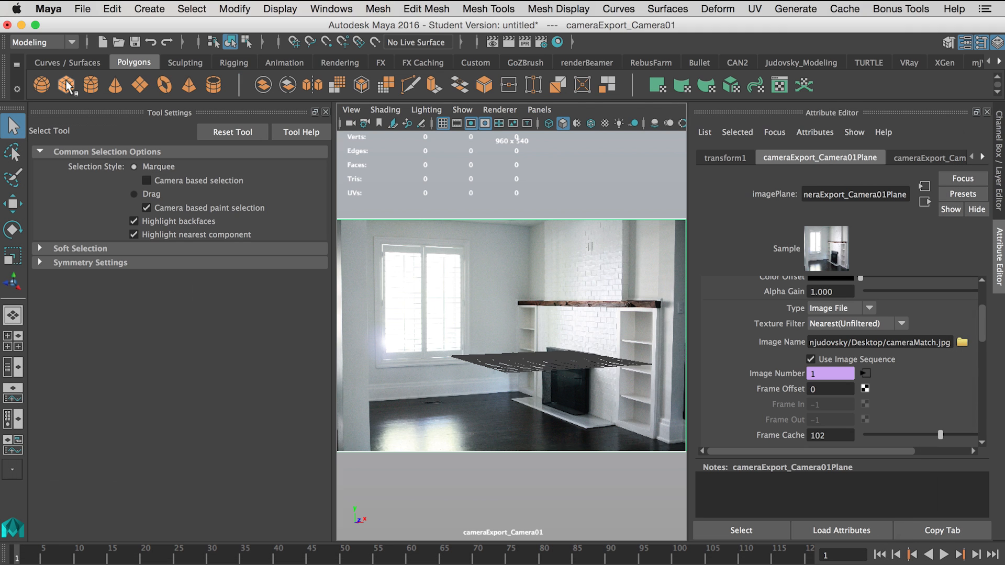